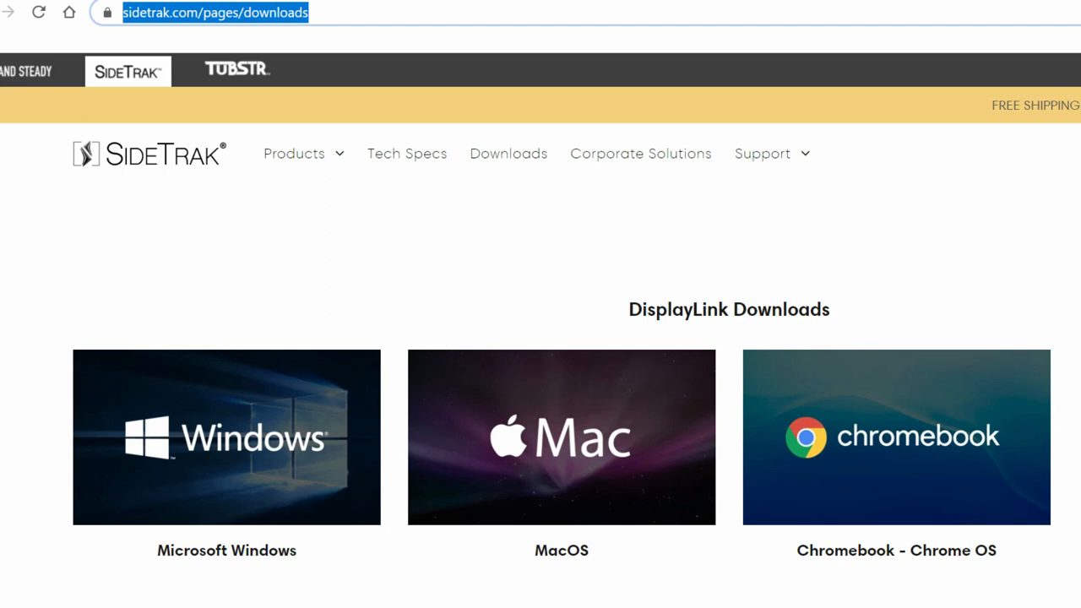
Step: Choose the Microsoft Windows tile under DisplayLink Downloads and review the resulting page
click(226, 435)
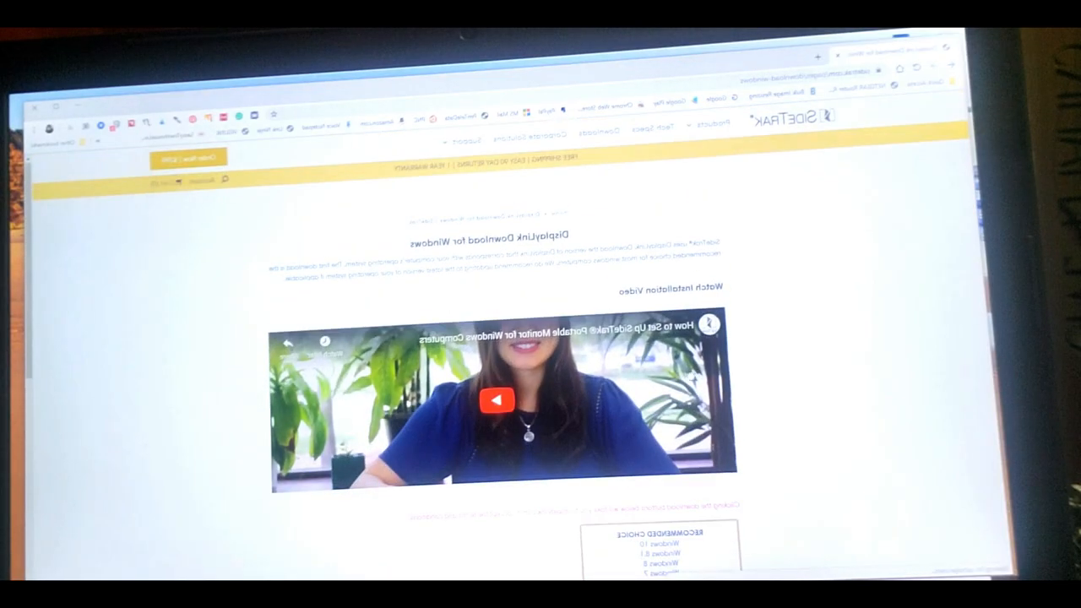
scroll(down, 3)
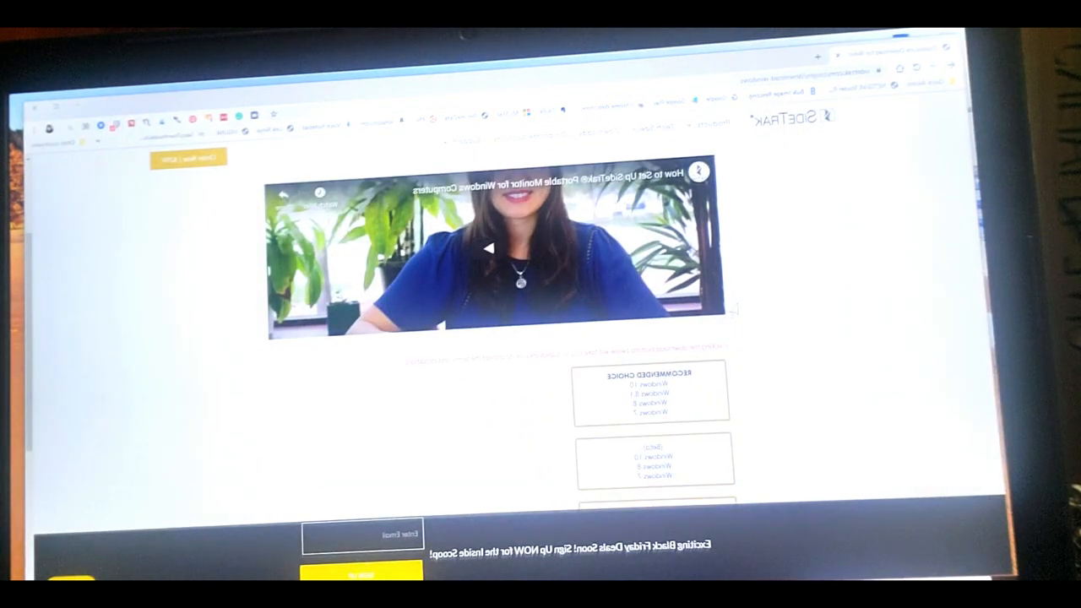
scroll(down, 3)
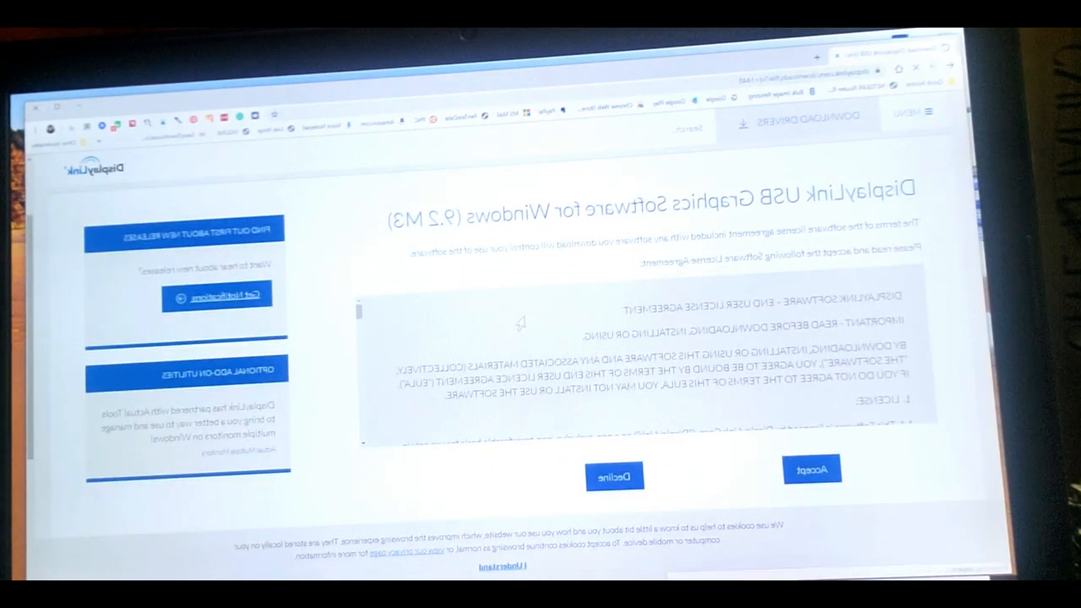
Step: Read through the end-user license agreement and accept it to download the Windows software
scroll(down, 3)
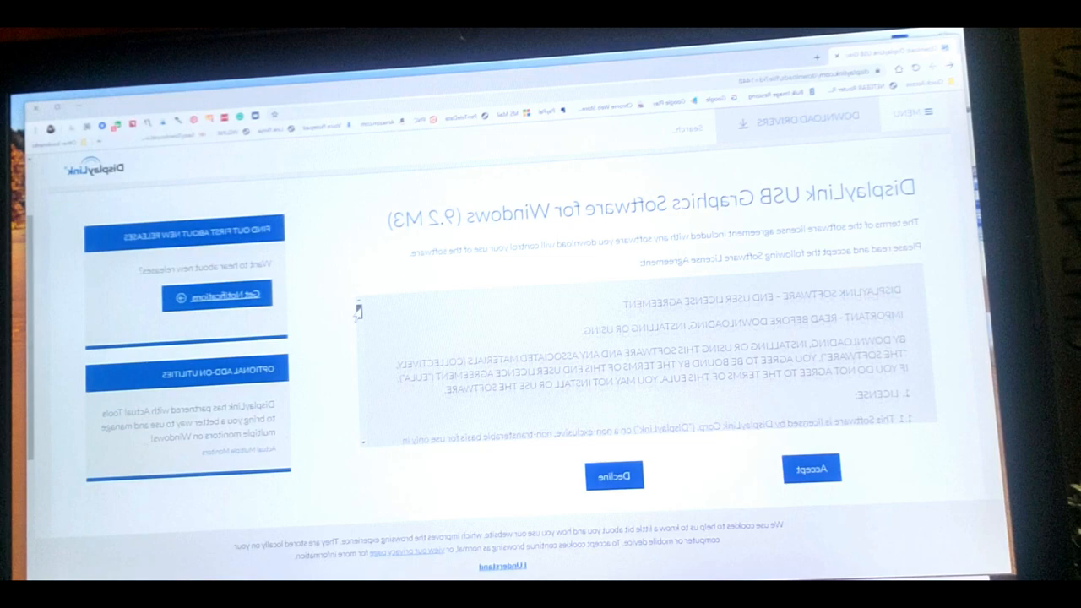
scroll(down, 3)
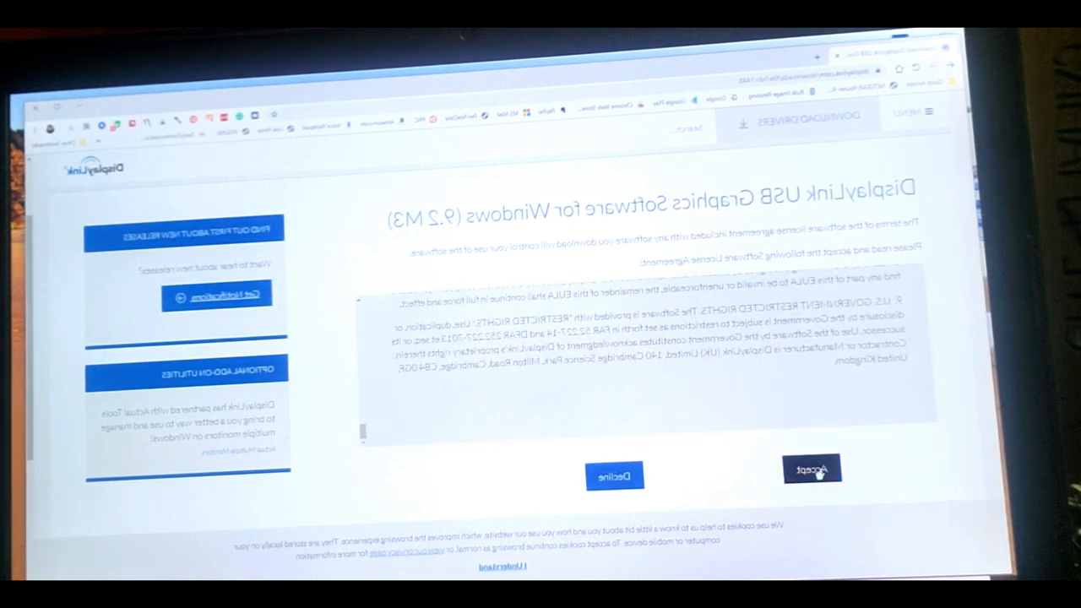
click(811, 470)
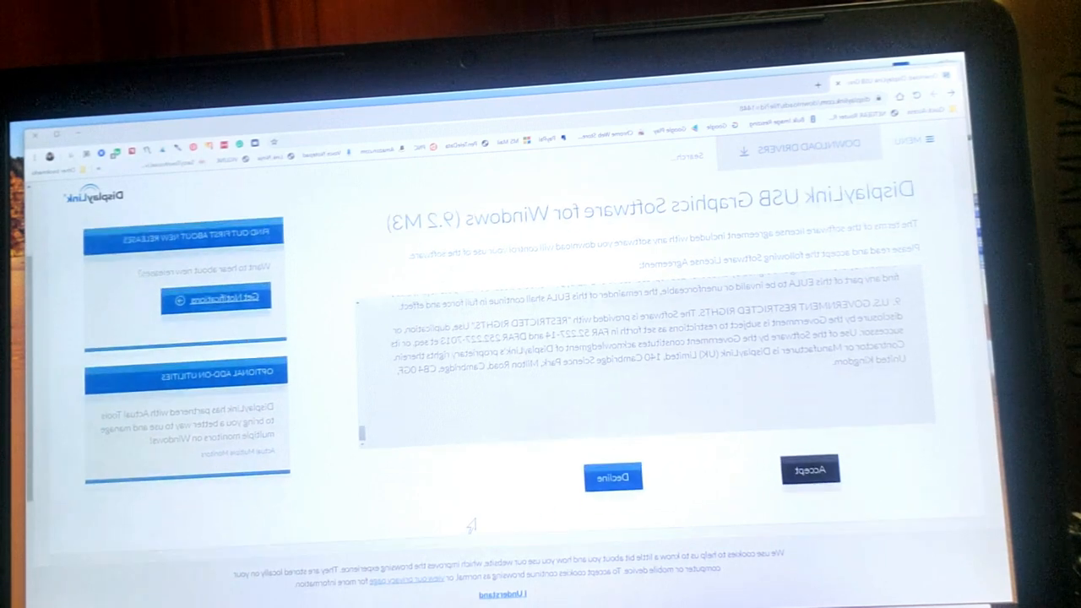
Step: Run the downloaded DisplayLink installer, install the driver and finish setup
click(808, 470)
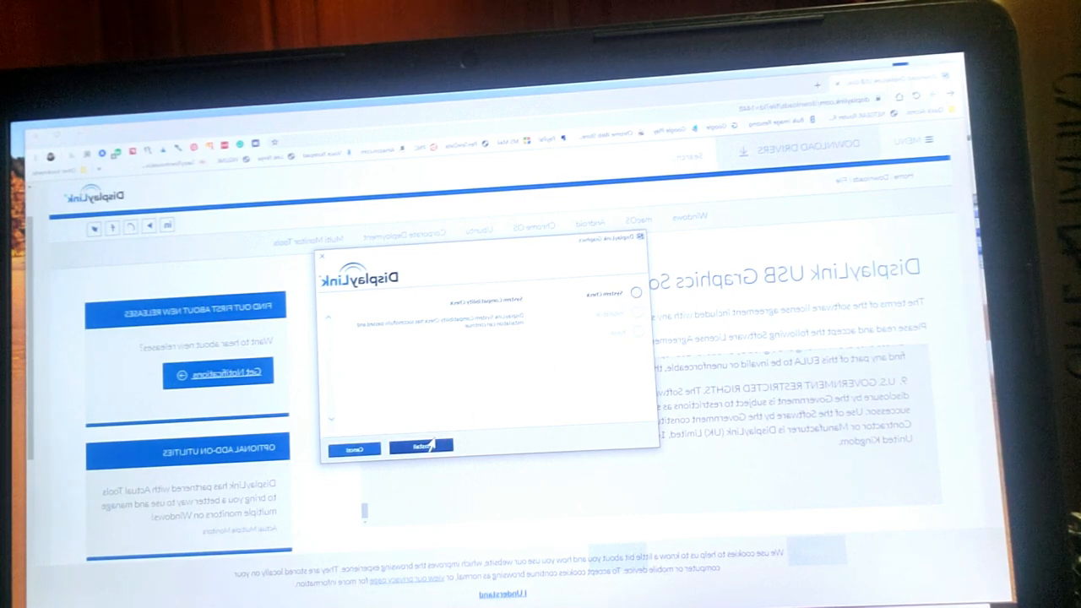
click(418, 446)
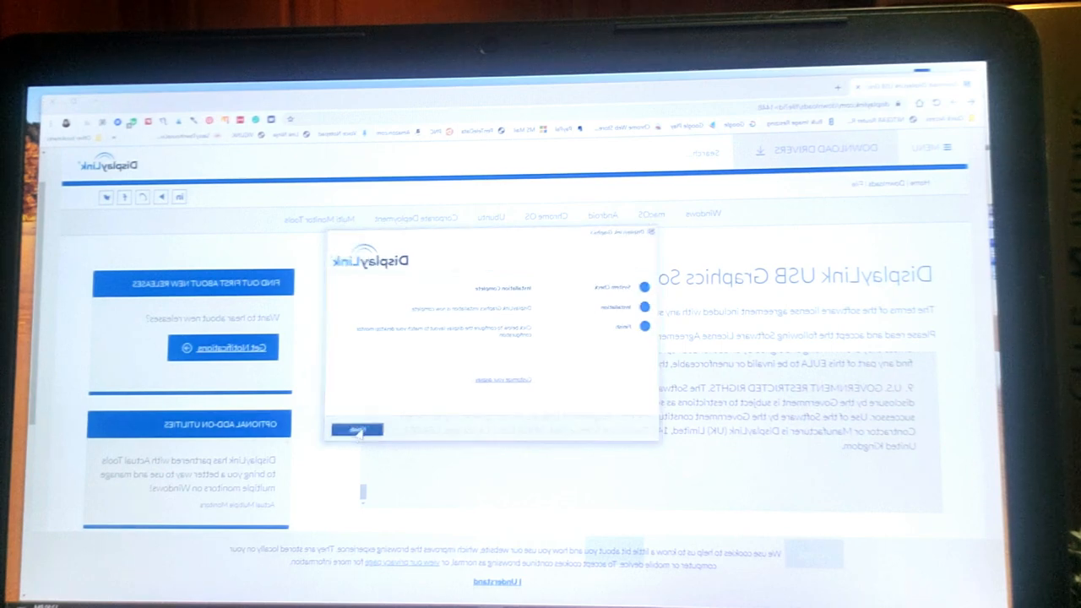
click(357, 431)
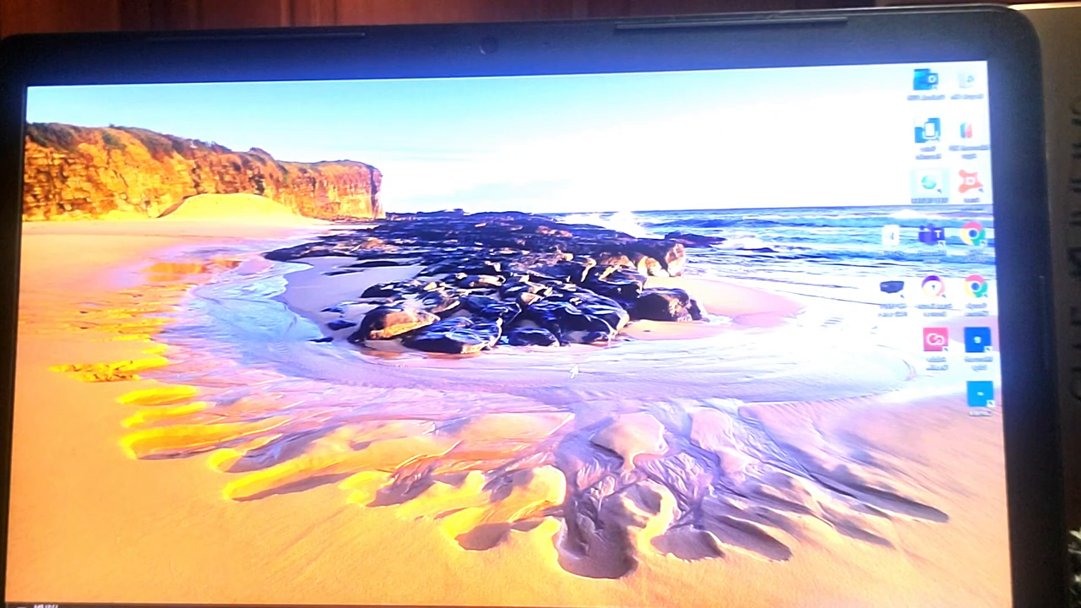
mouse_move(558, 388)
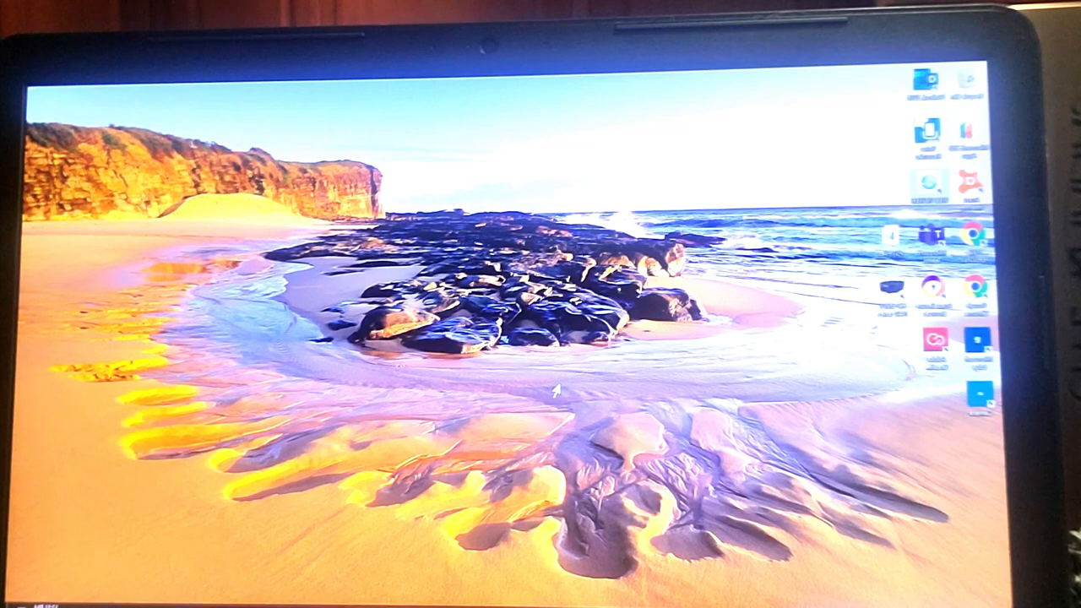
mouse_move(515, 582)
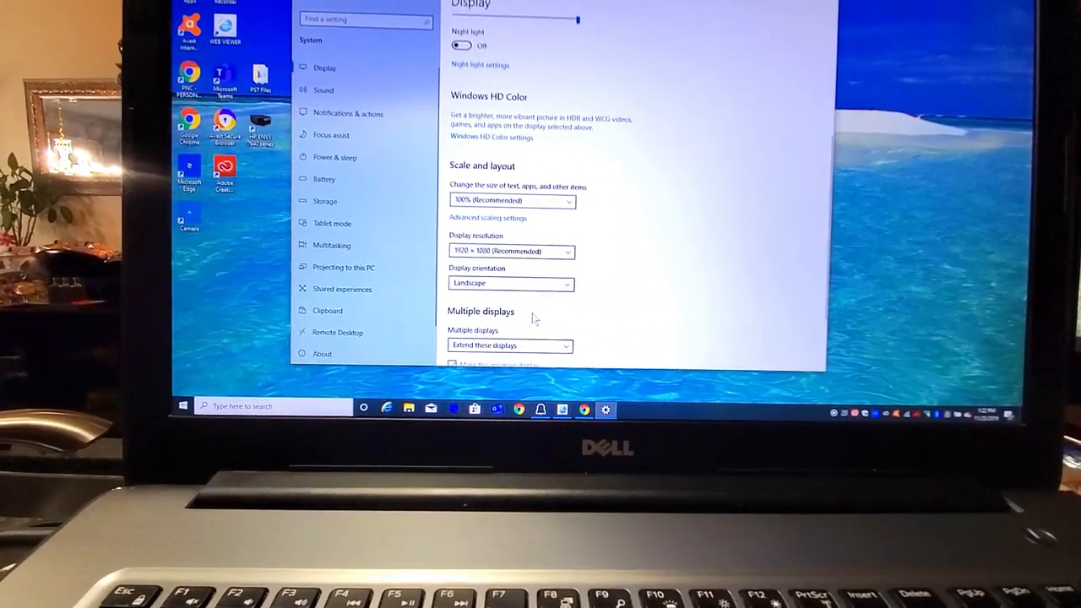
Step: Reveal the Multiple displays dropdown choices with 'Extend these displays' selected
scroll(down, 3)
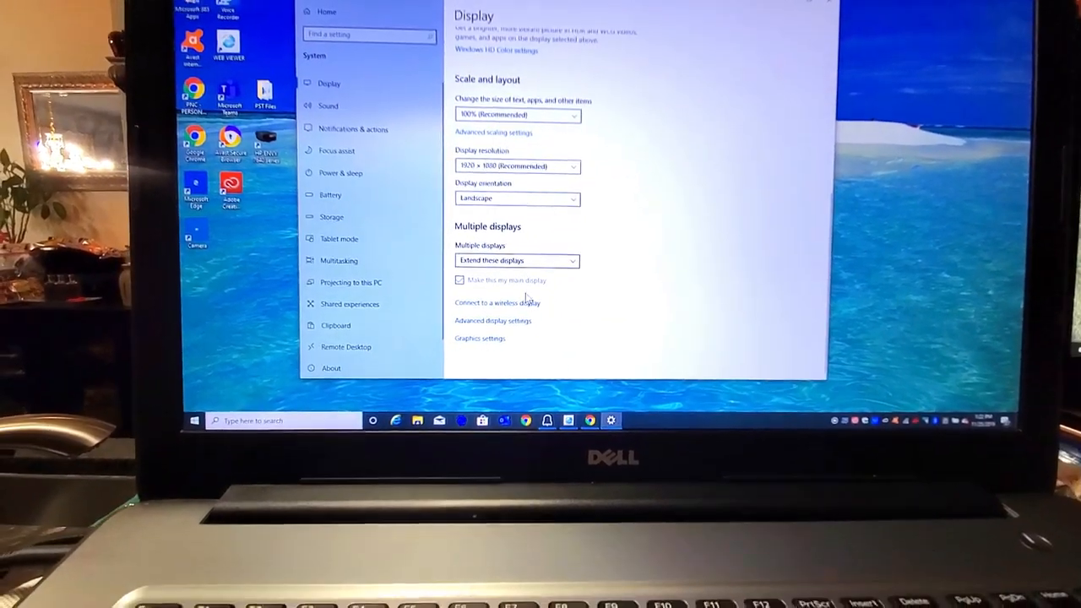
click(517, 260)
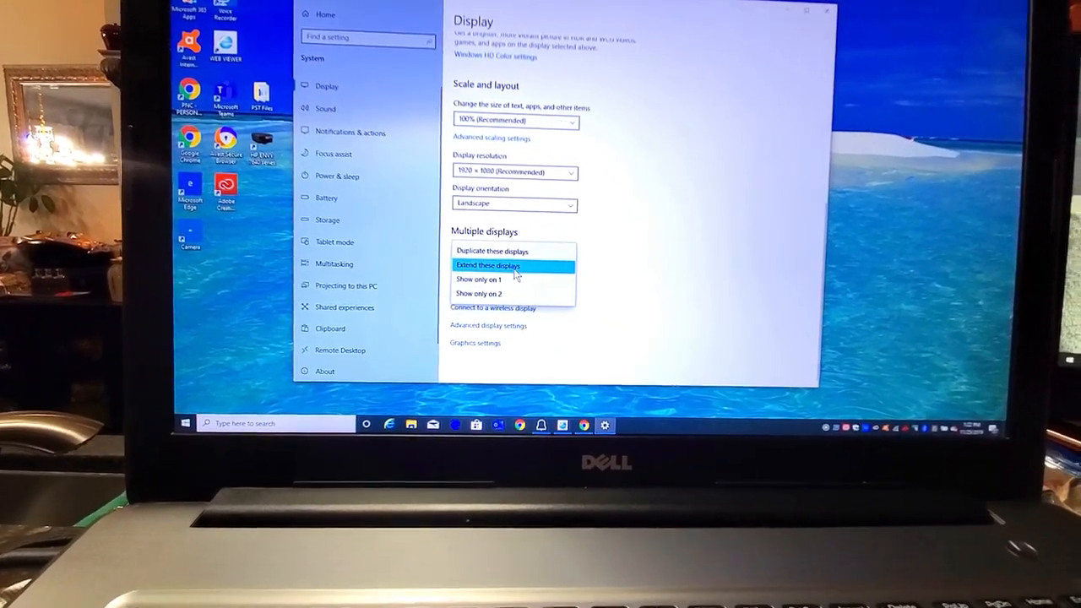